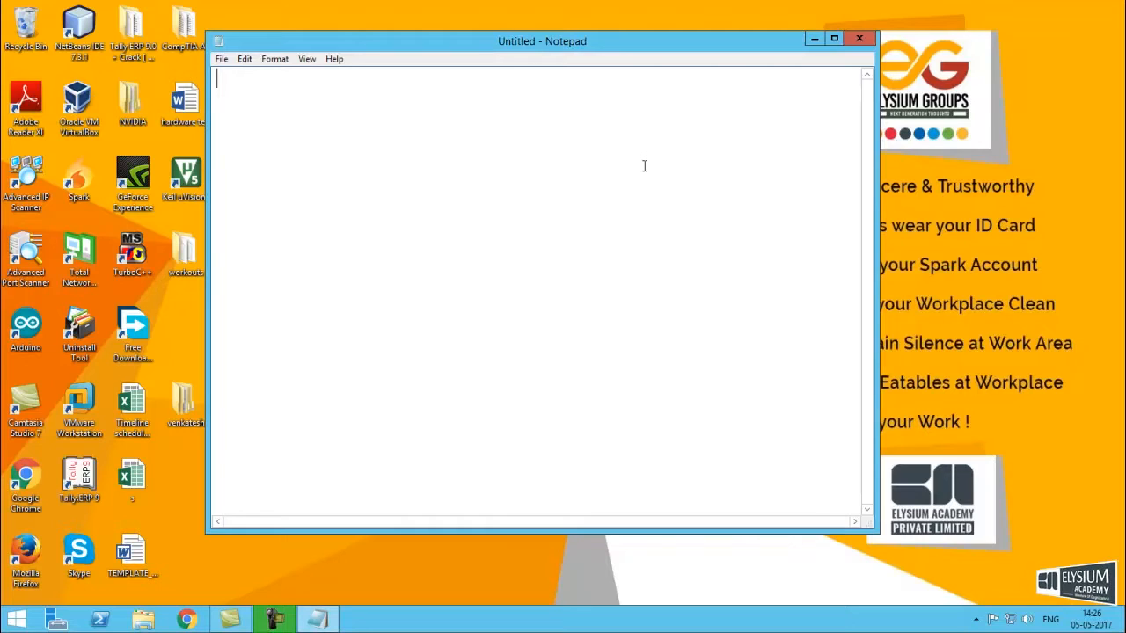
Write the first two lines 'Elysium academy' and 'GPIO ARM'.
{"action": "type", "text": "Elysium"}
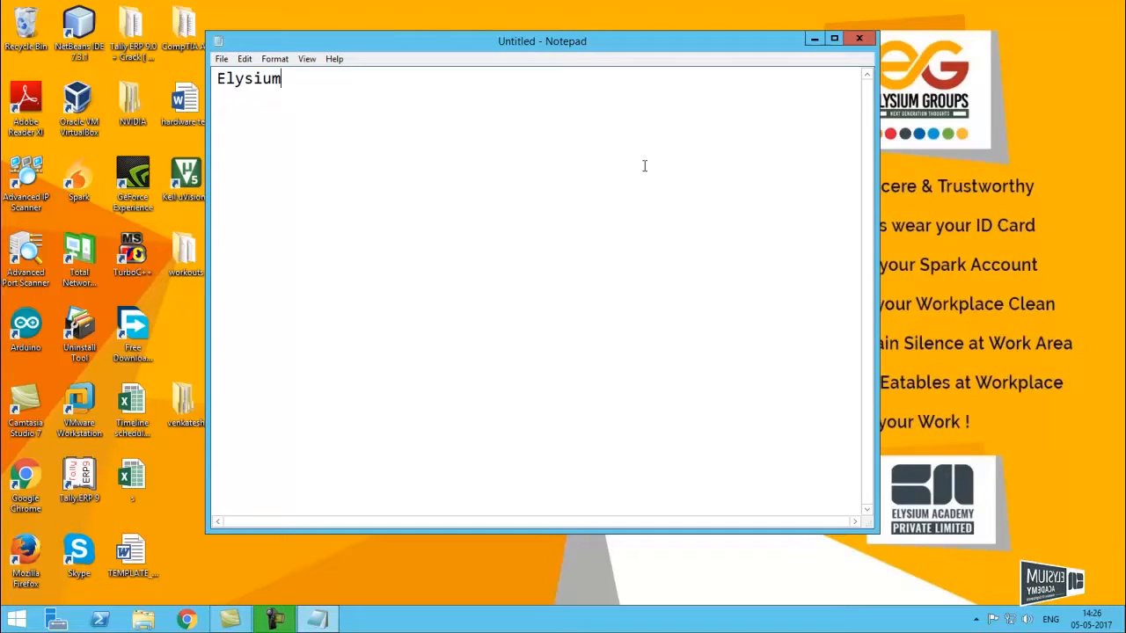
{"action": "type", "text": "aca"}
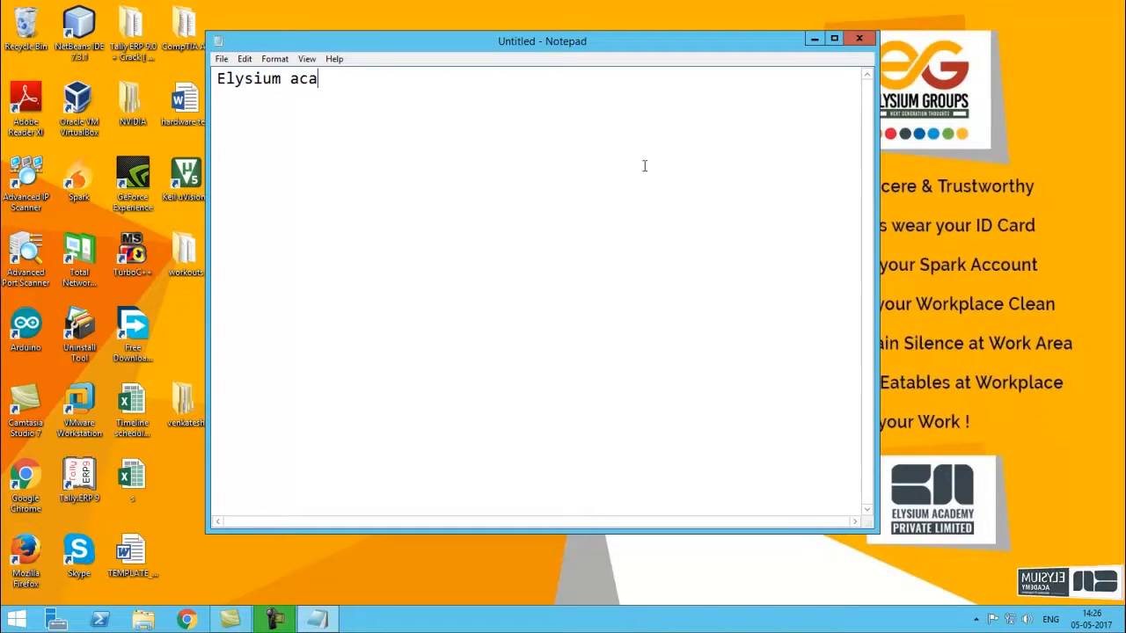
{"action": "type", "text": "demy"}
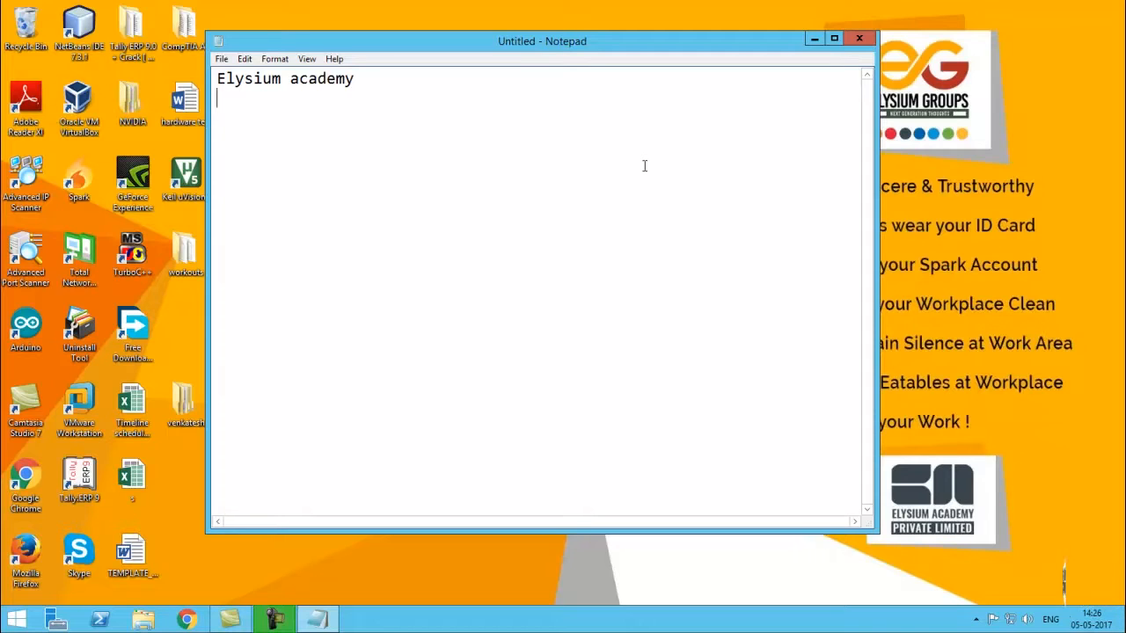
{"action": "type", "text": "GPIO"}
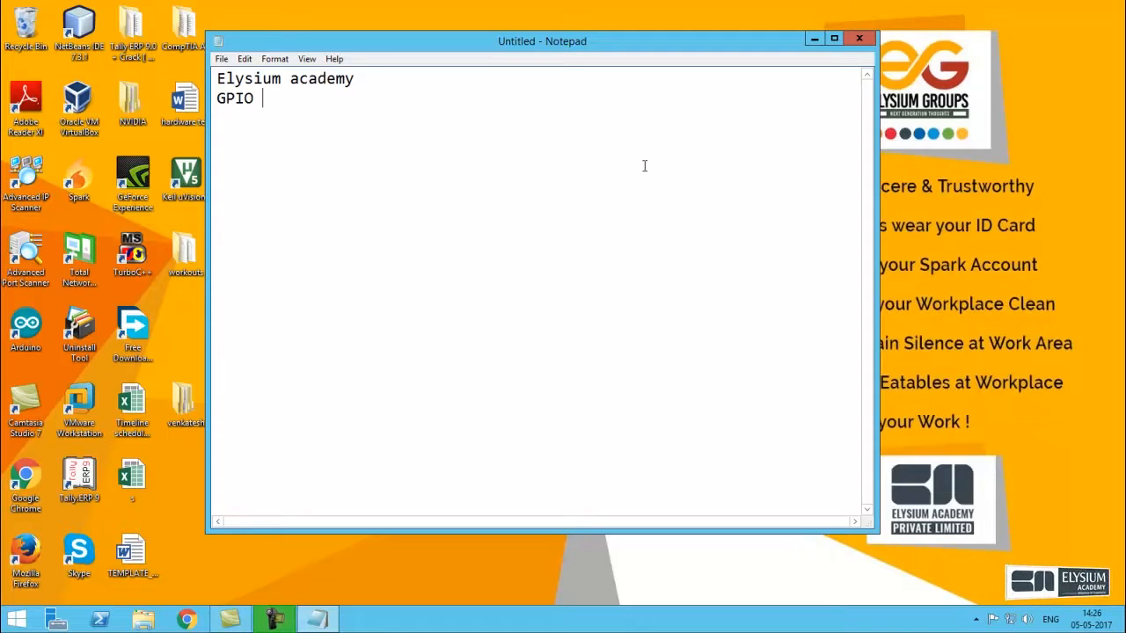
{"action": "type", "text": "AR"}
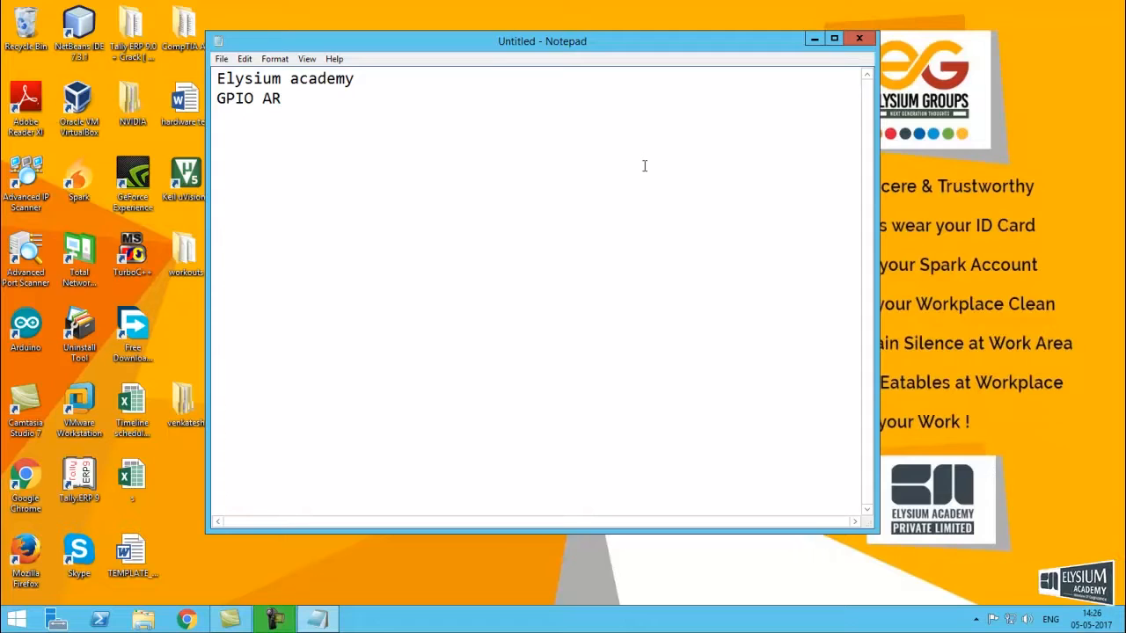
{"action": "type", "text": "M"}
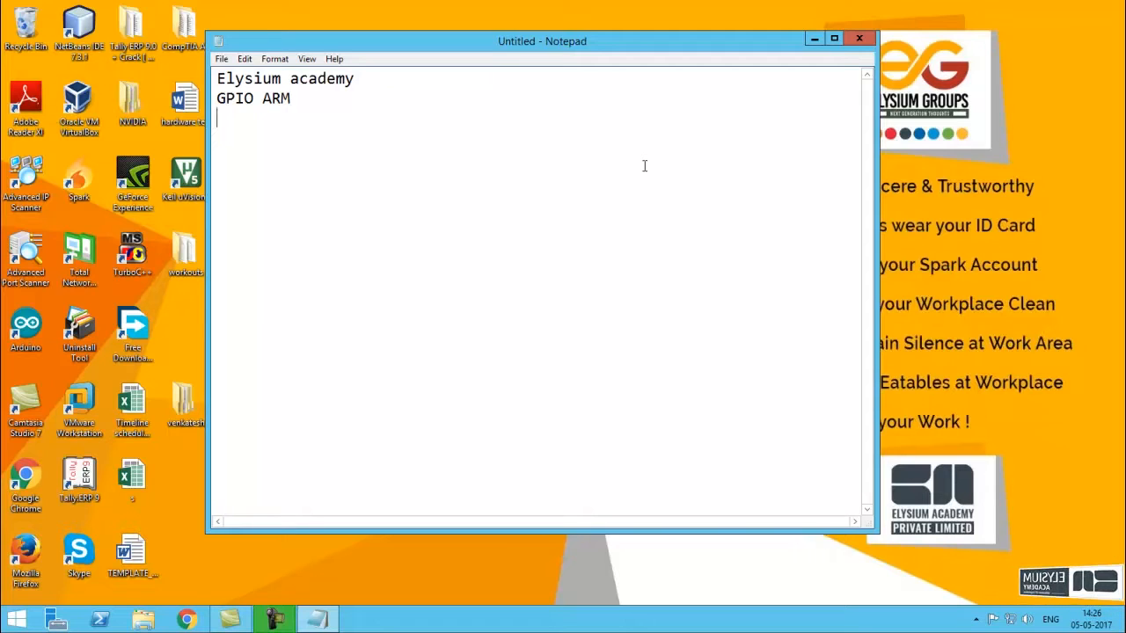
Add the third line 'Advanced RISC Machine'.
{"action": "type", "text": "Advanced"}
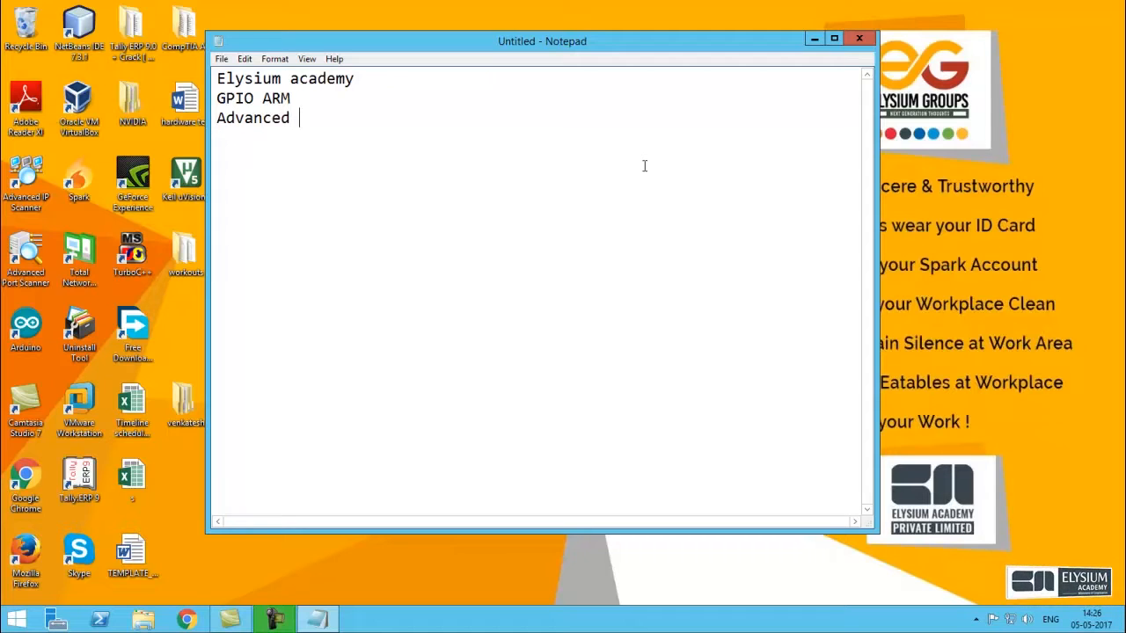
{"action": "type", "text": "RIS"}
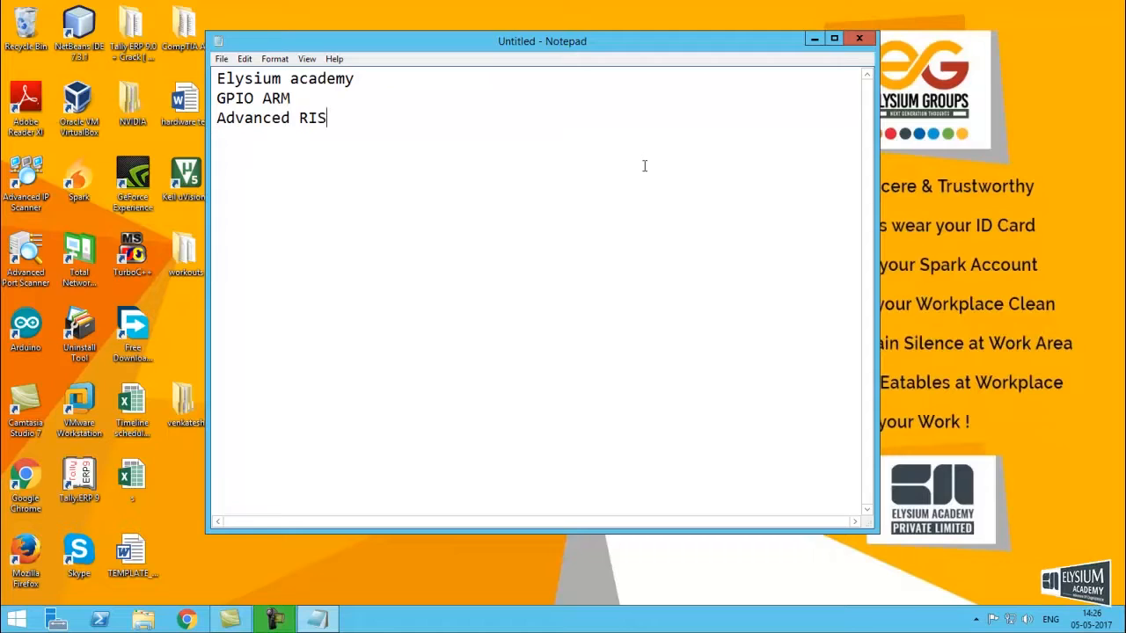
{"action": "type", "text": "C Ma"}
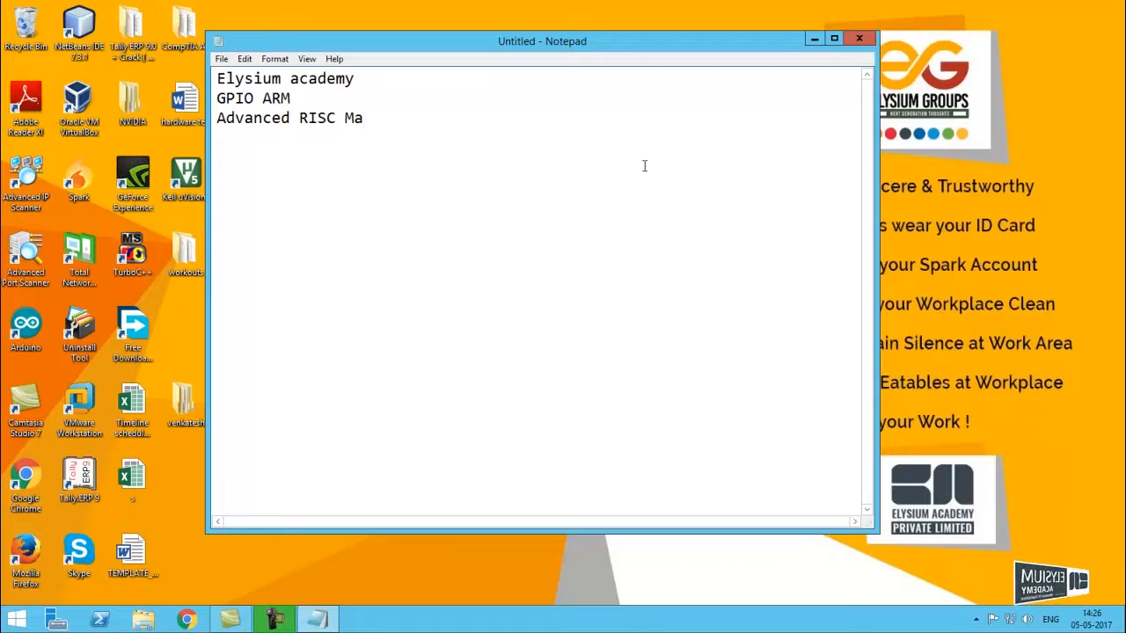
{"action": "type", "text": "ch"}
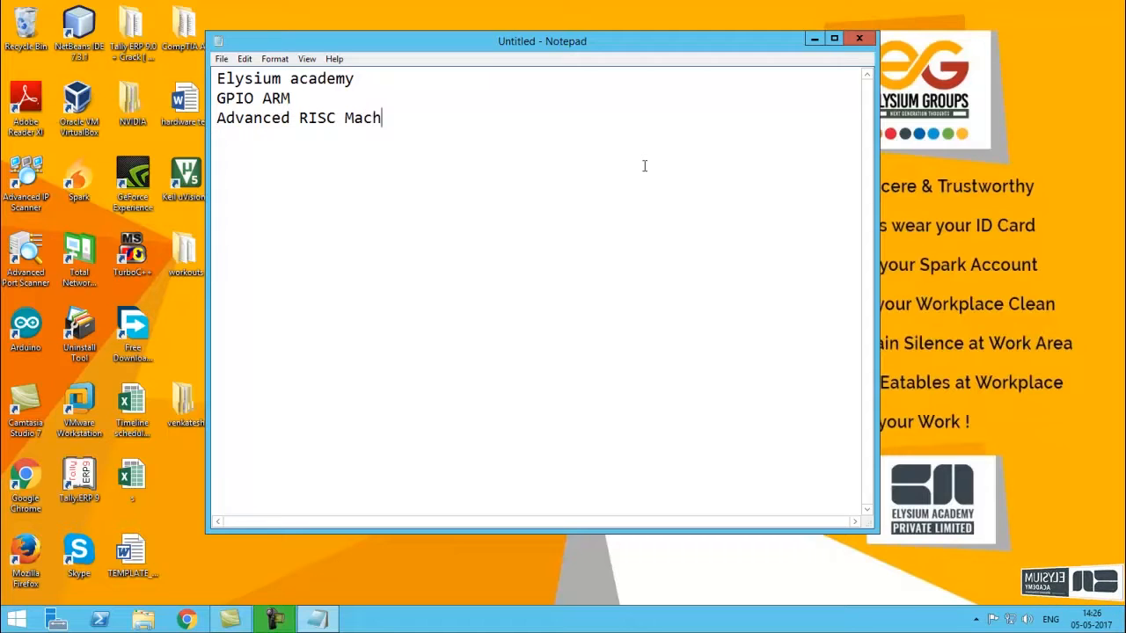
{"action": "type", "text": "ine"}
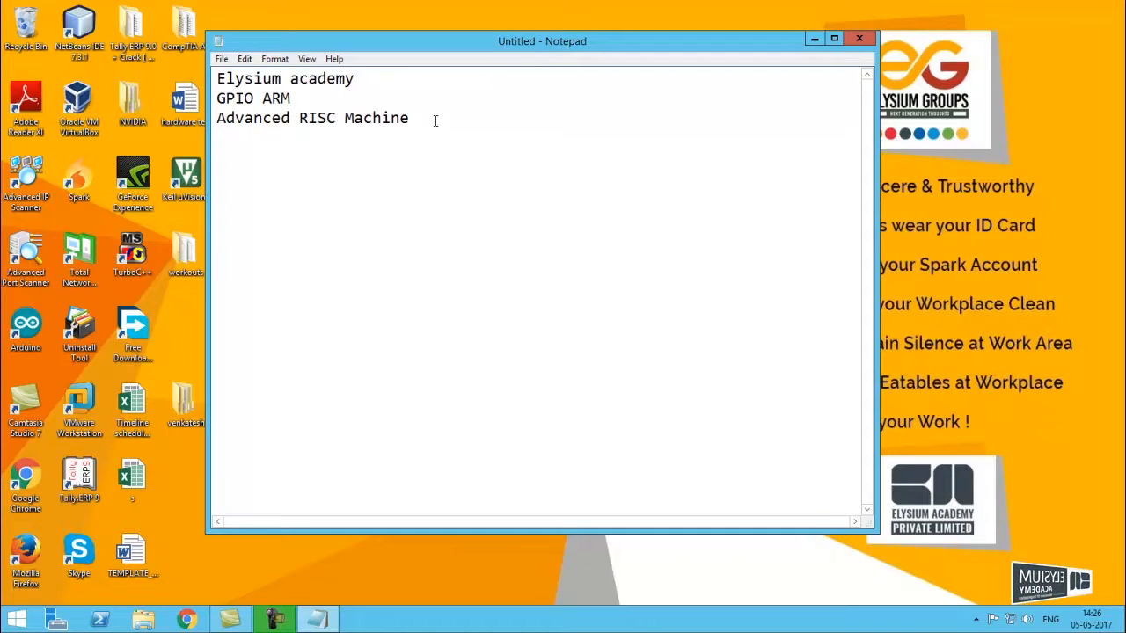
Add the lines 'registers' and 'IO of the ARM', ending on a fresh line.
{"action": "key", "text": "enter"}
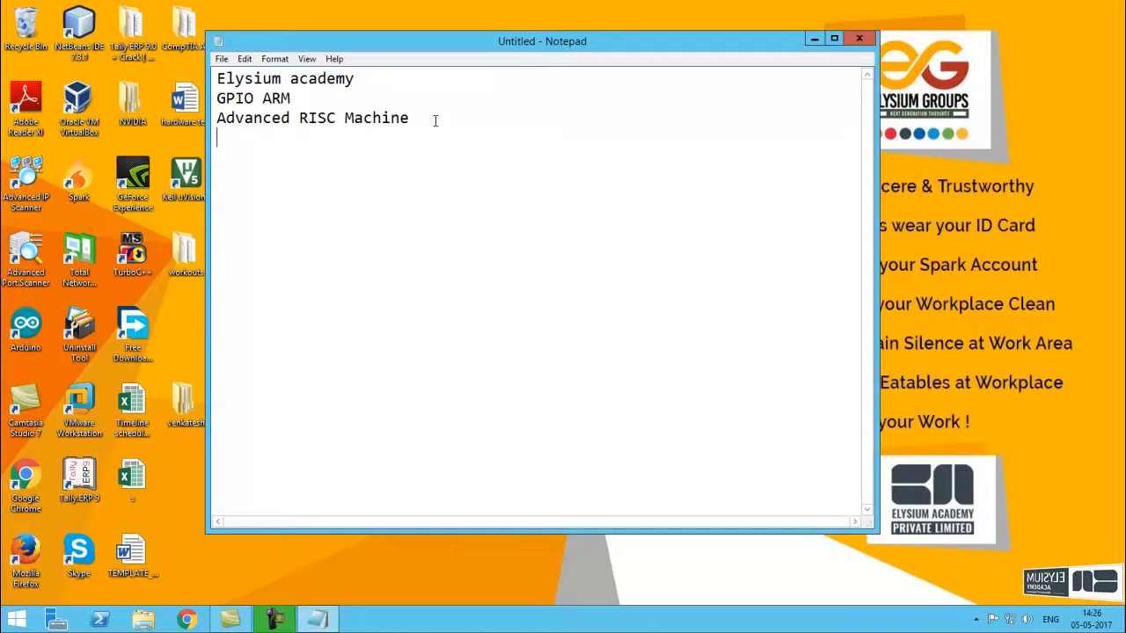
{"action": "type", "text": "regis"}
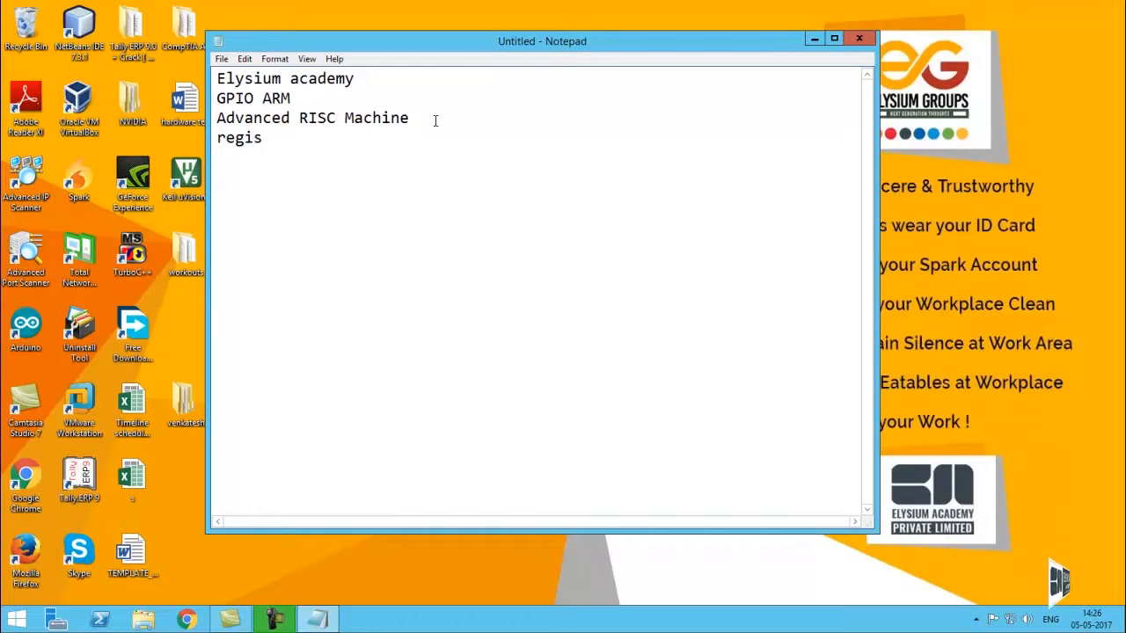
{"action": "type", "text": "ters"}
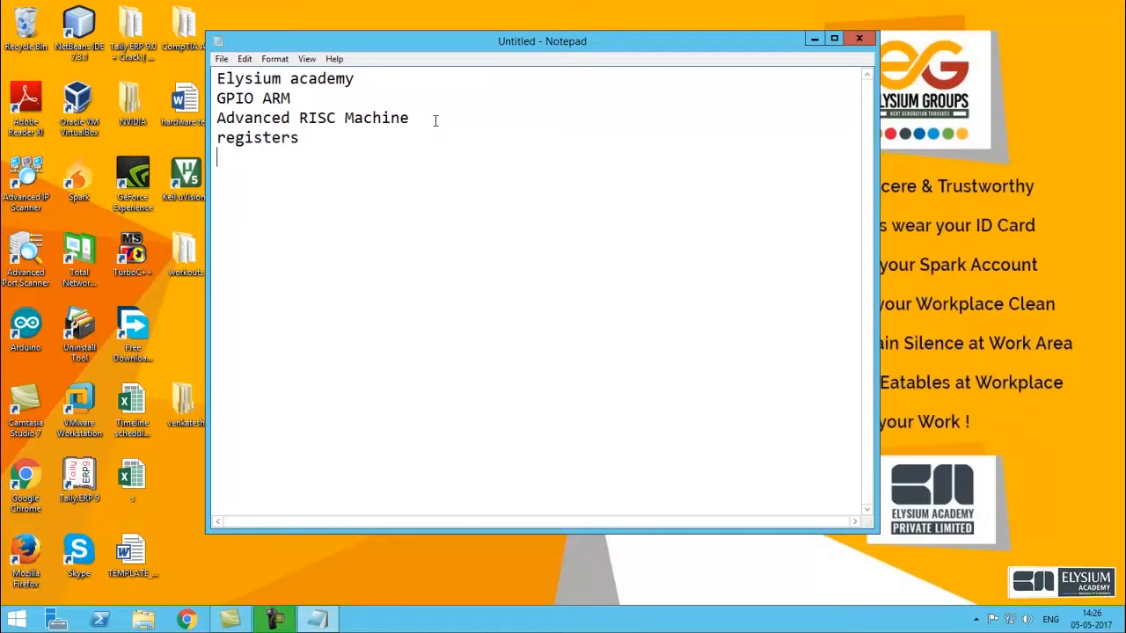
{"action": "type", "text": "IO of the"}
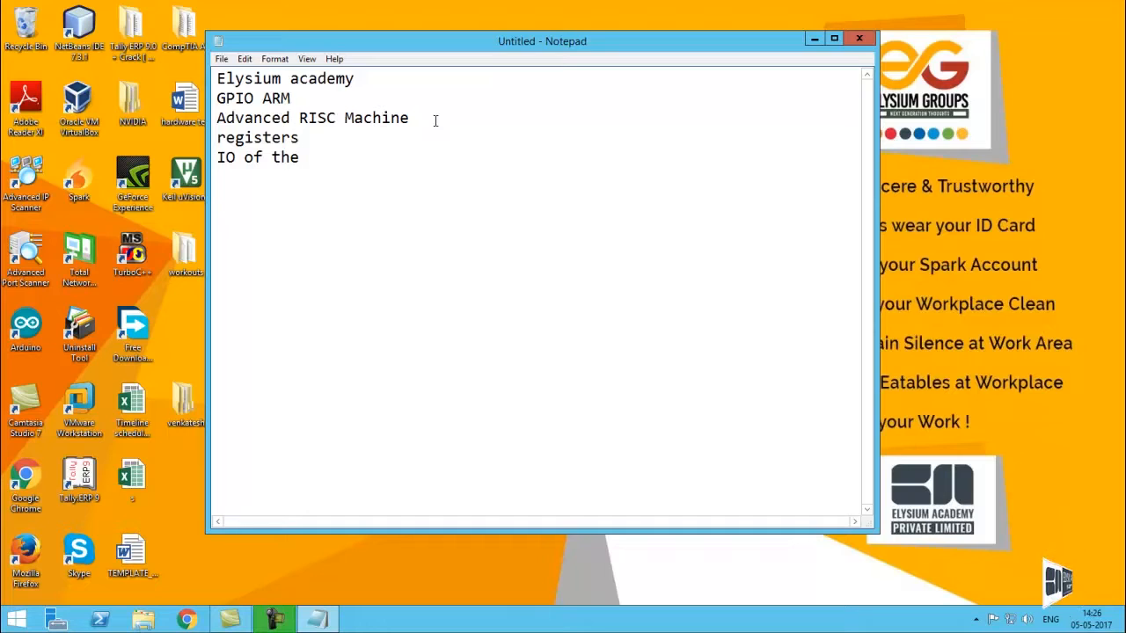
{"action": "type", "text": "ARM"}
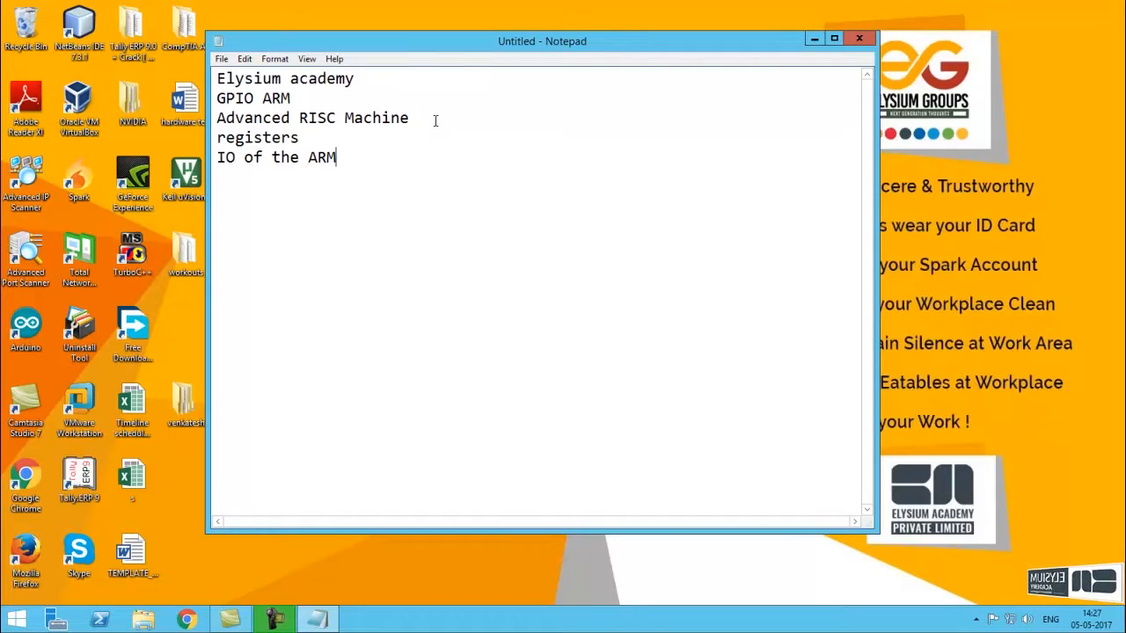
{"action": "key", "text": "enter"}
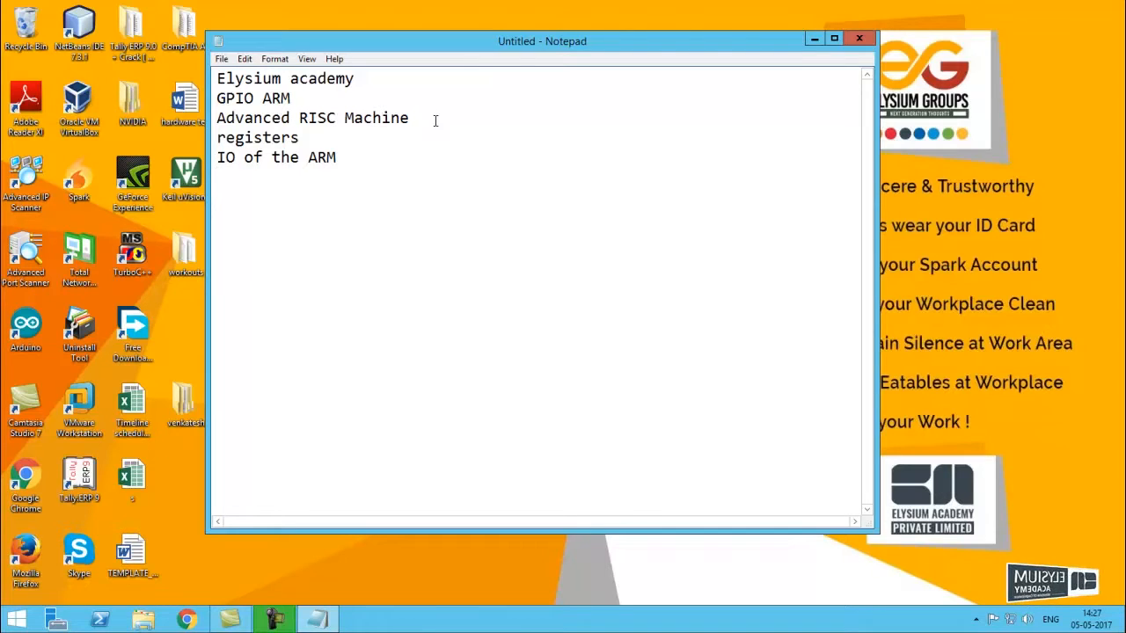
List the registers IOxDIR and IOxPIN on their own lines.
{"action": "type", "text": "I"}
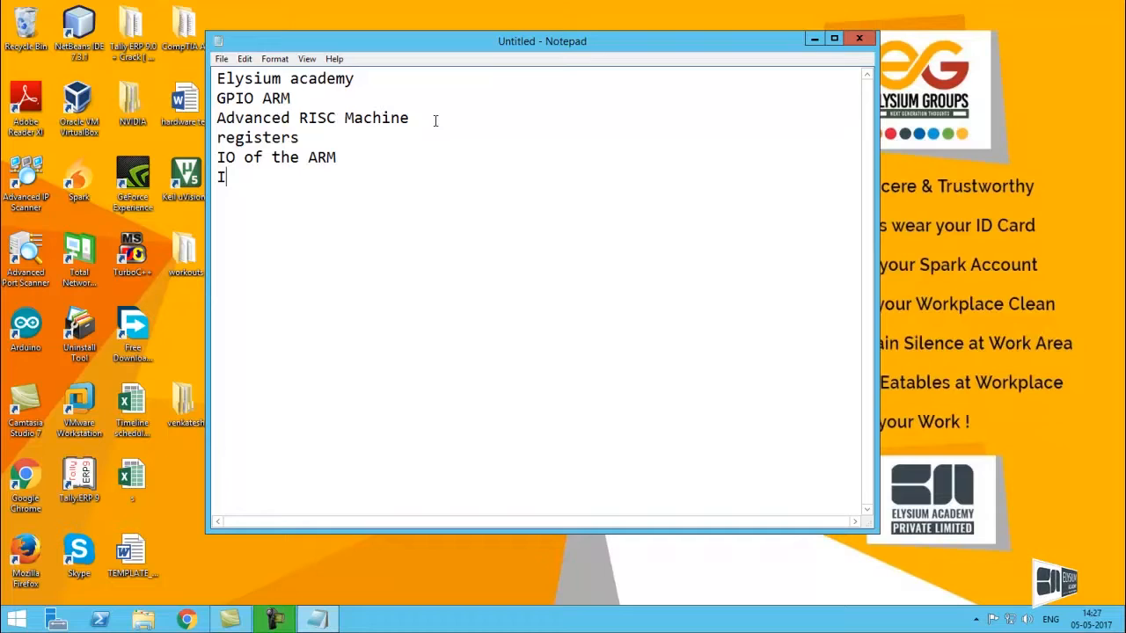
{"action": "type", "text": "O"}
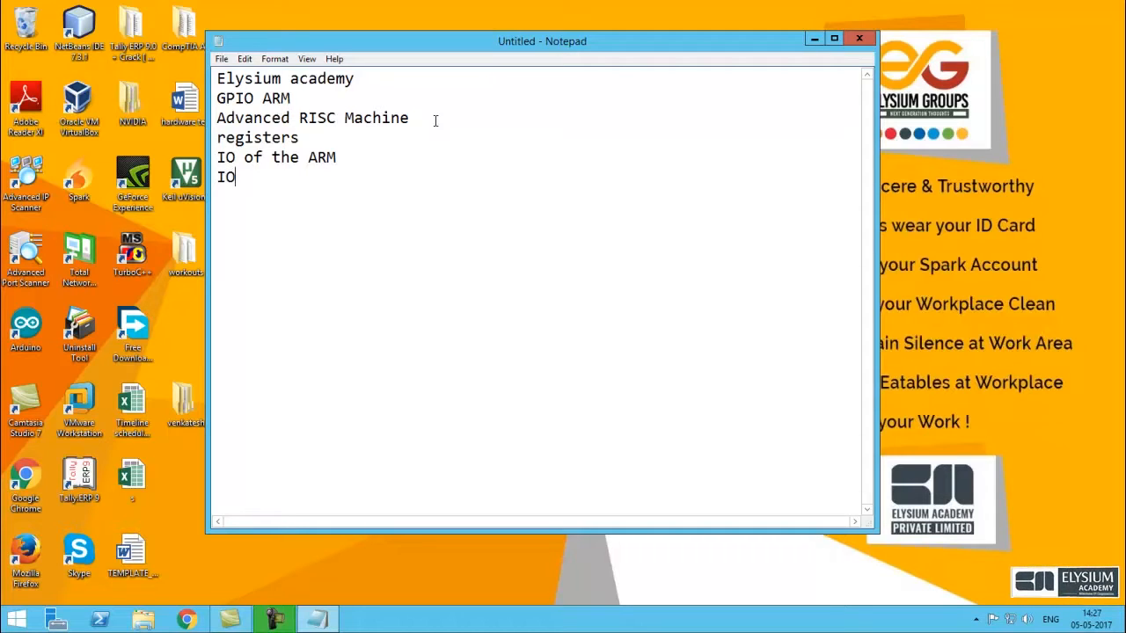
{"action": "type", "text": "x"}
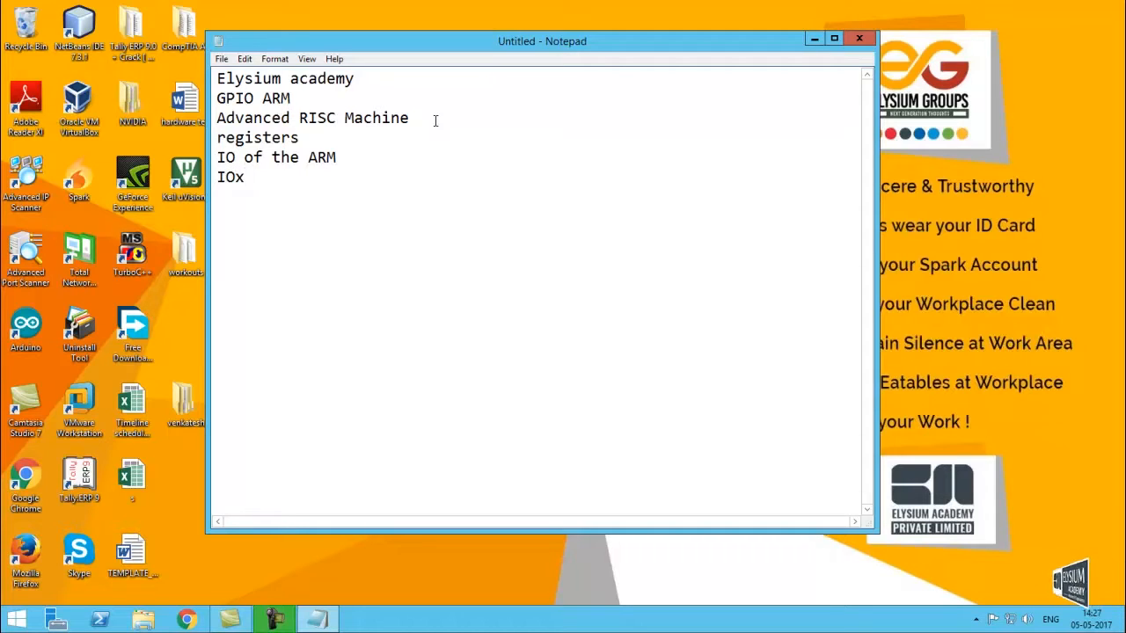
{"action": "type", "text": "DIR"}
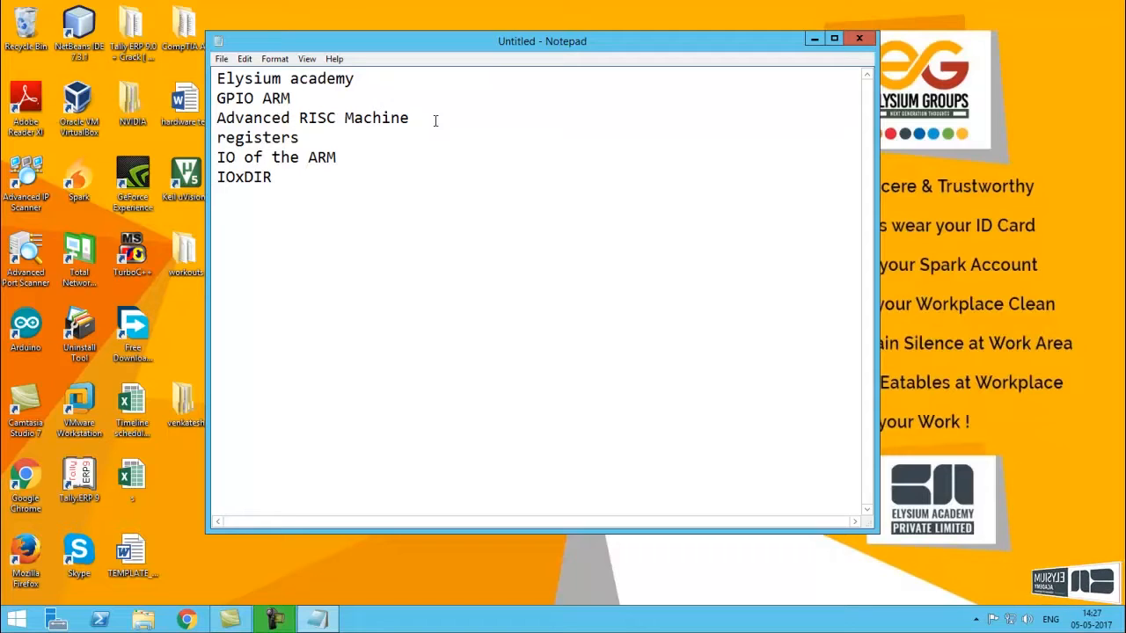
{"action": "type", "text": "IOx"}
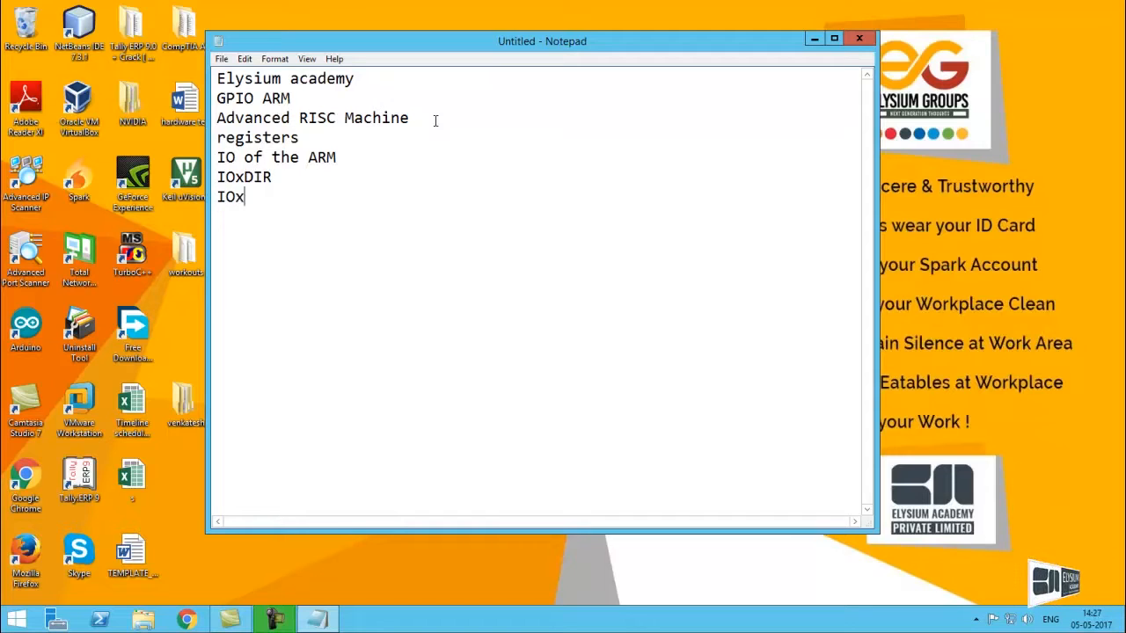
{"action": "type", "text": "PIN"}
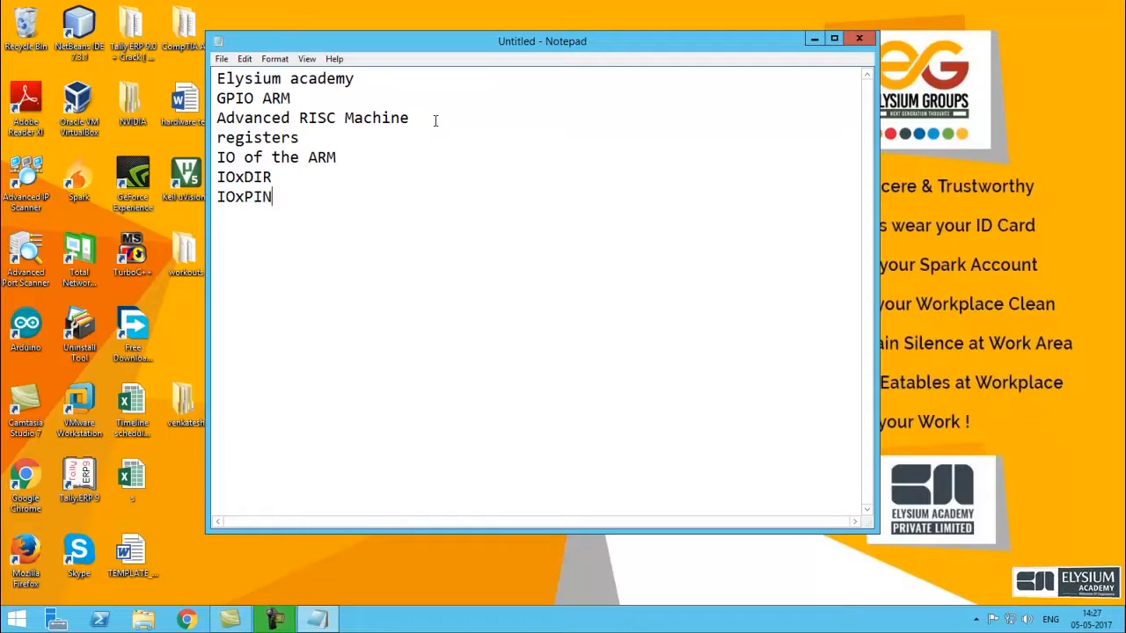
Add IOxSET and IOxCLR below them and select the four register lines.
{"action": "type", "text": "I"}
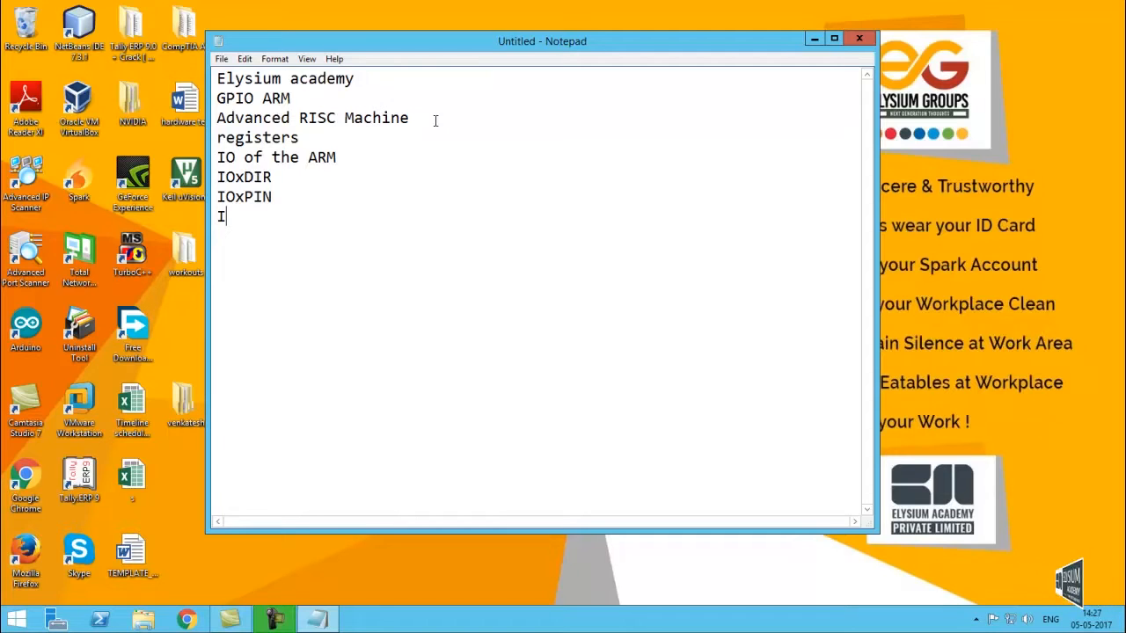
{"action": "type", "text": "O"}
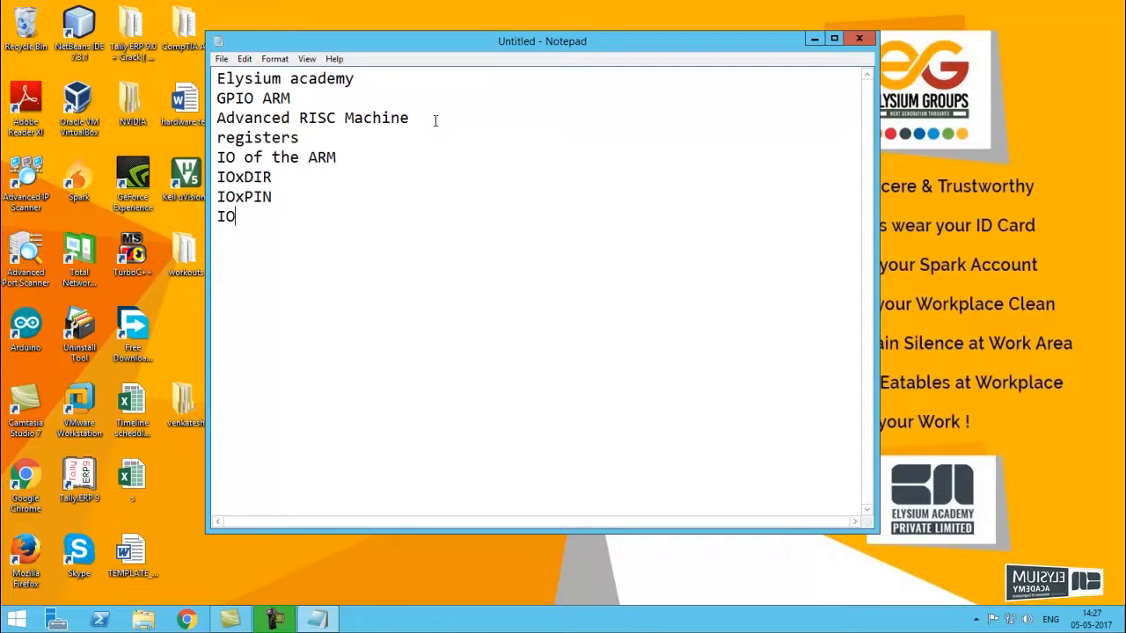
{"action": "type", "text": "x"}
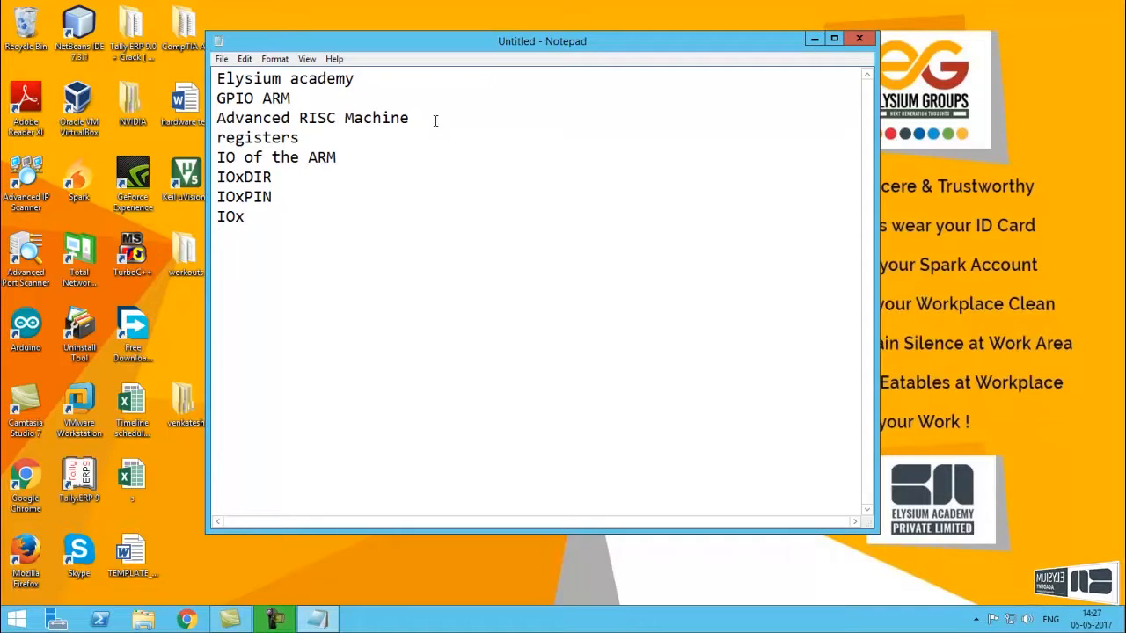
{"action": "type", "text": "SER"}
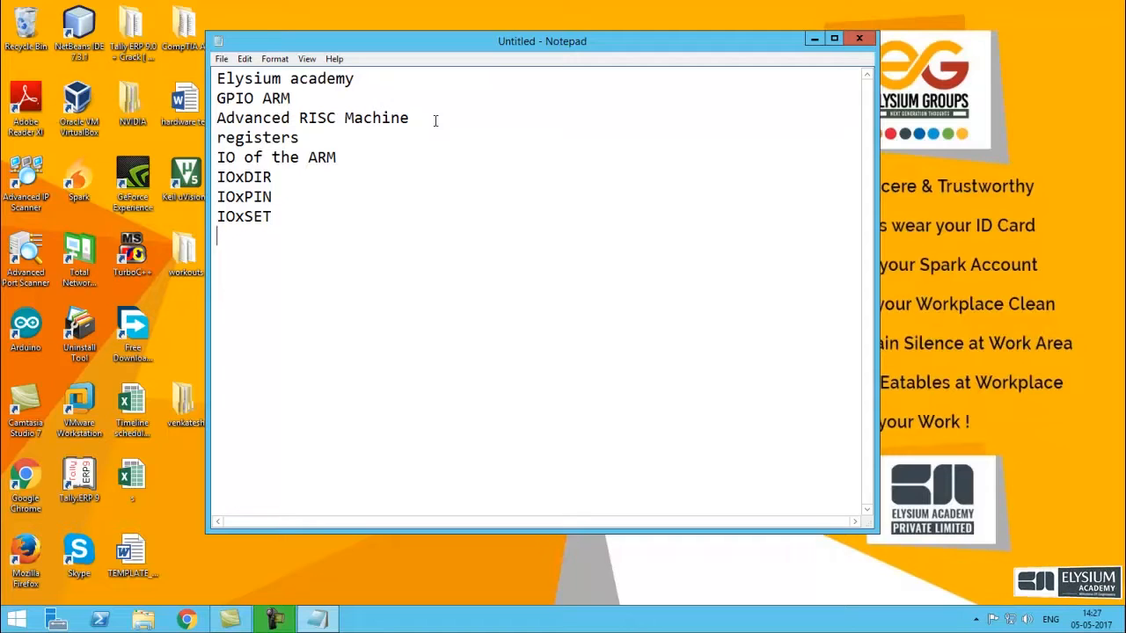
{"action": "type", "text": "IO"}
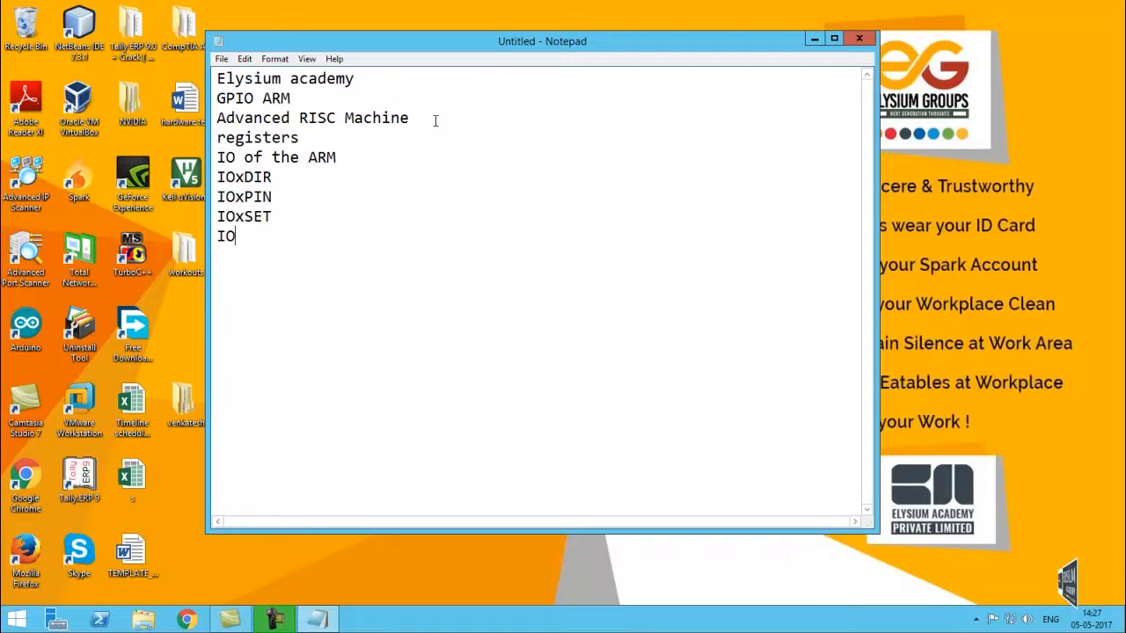
{"action": "type", "text": "xCL"}
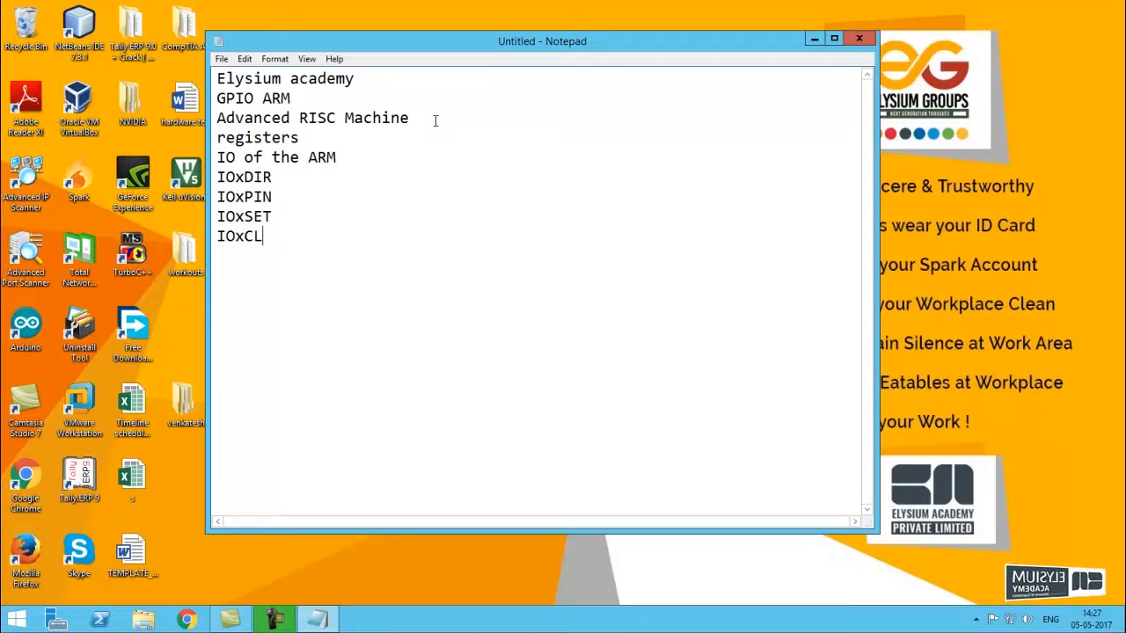
{"action": "type", "text": "R"}
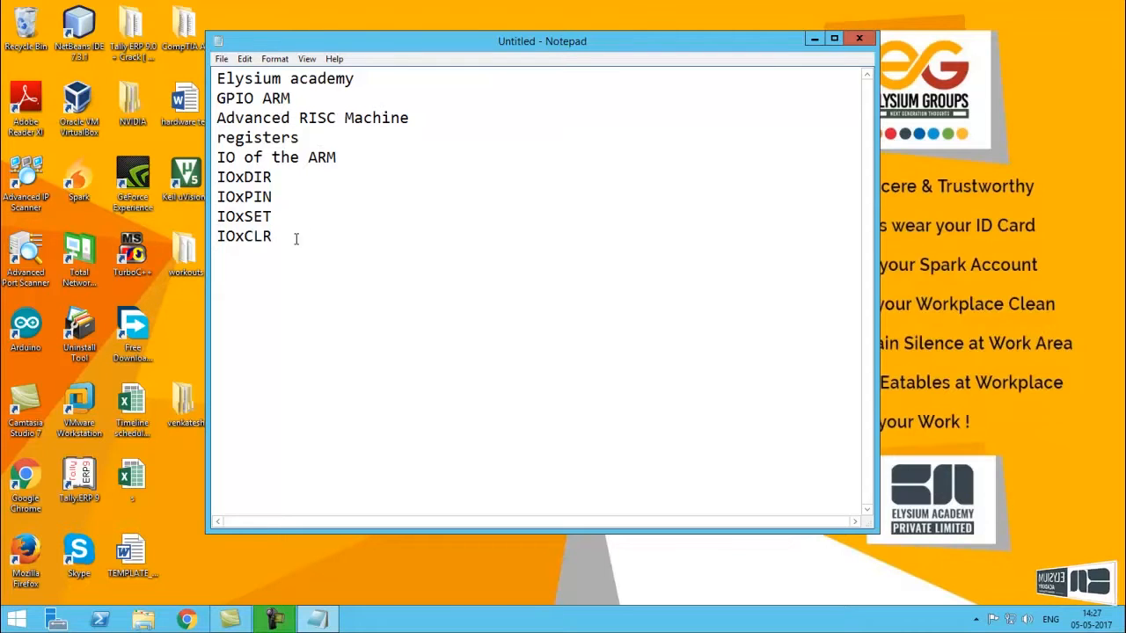
{"action": "left_click_drag", "start_coordinate": [218, 176], "coordinate": [272, 236]}
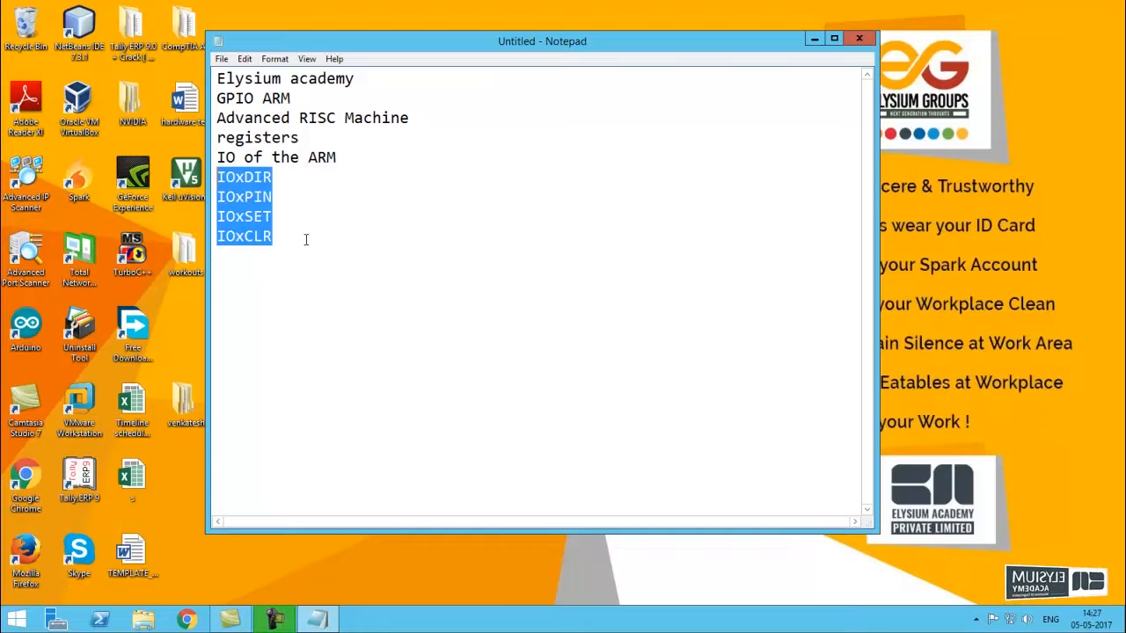
Append the ports 'P0 & P1' after IOxDIR.
{"action": "left_click", "coordinate": [274, 176]}
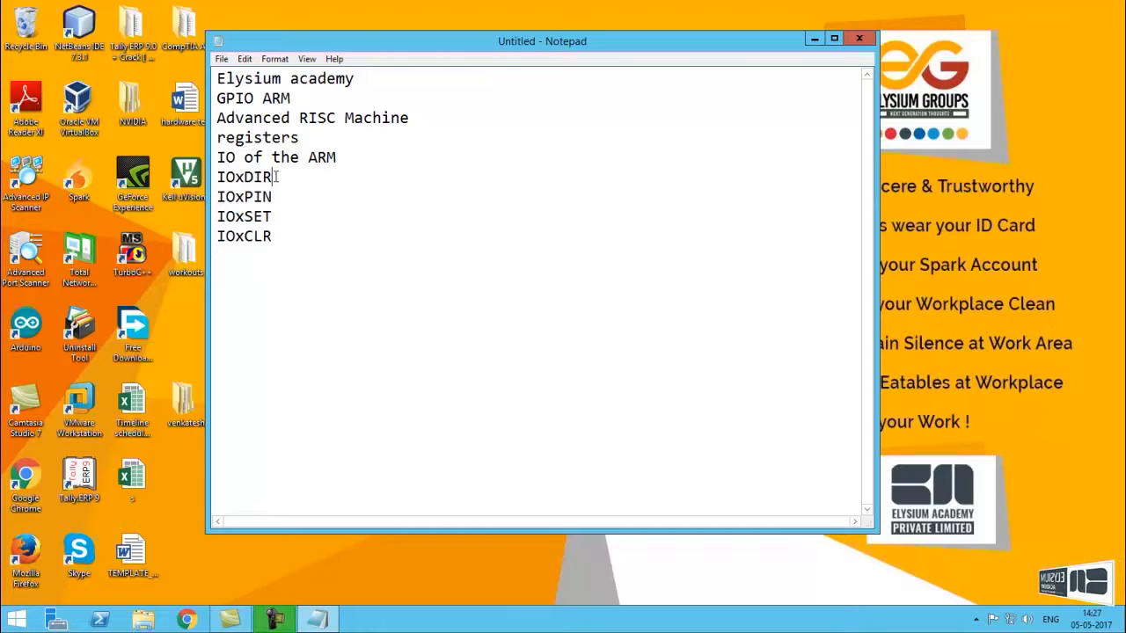
{"action": "double_click", "coordinate": [244, 176]}
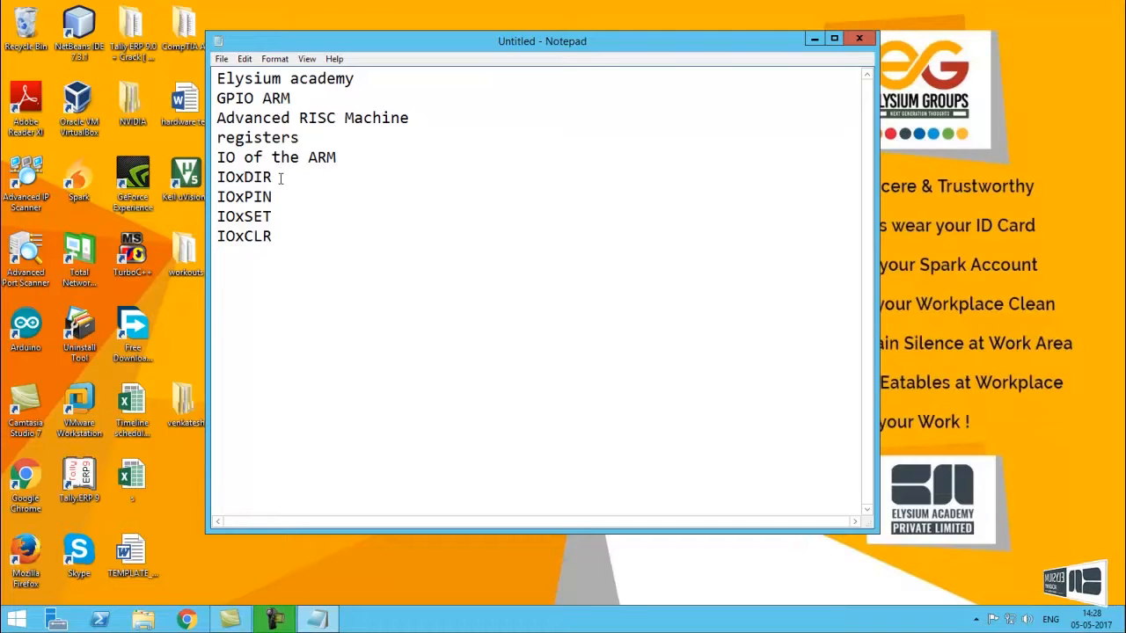
{"action": "type", "text": "P0"}
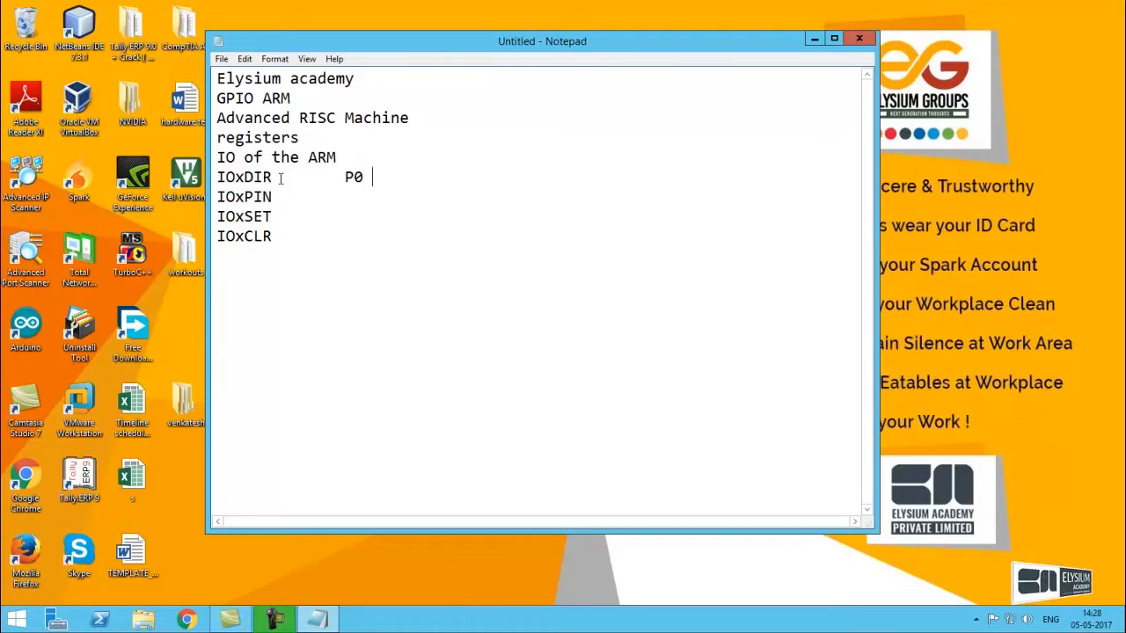
{"action": "type", "text": "& P1"}
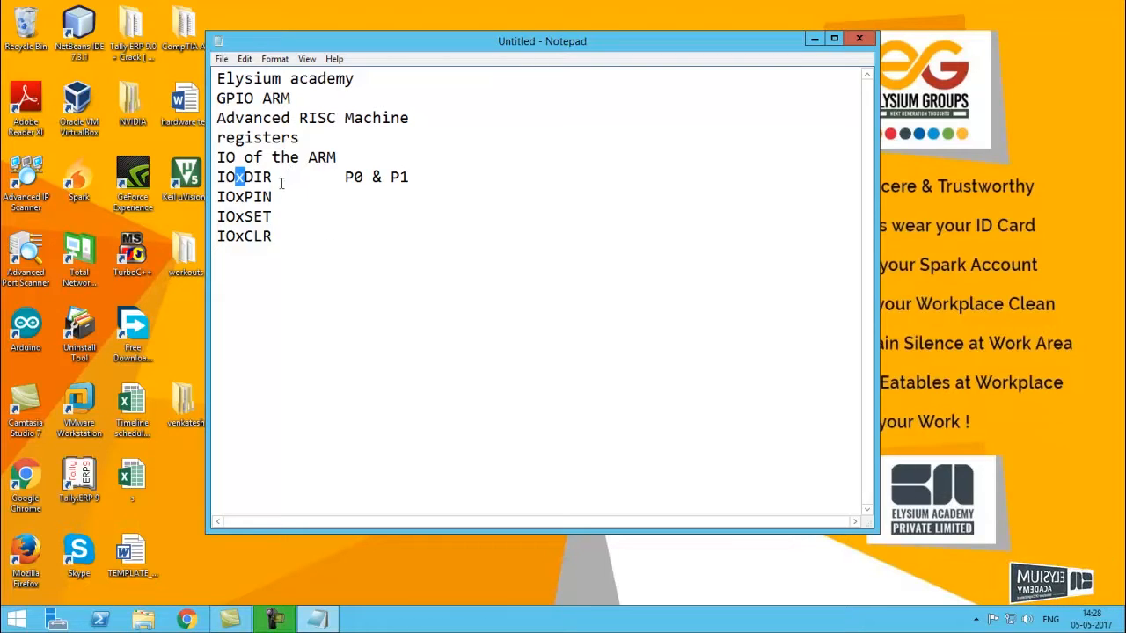
Append '- pin select' after IOxPIN.
{"action": "double_click", "coordinate": [245, 176]}
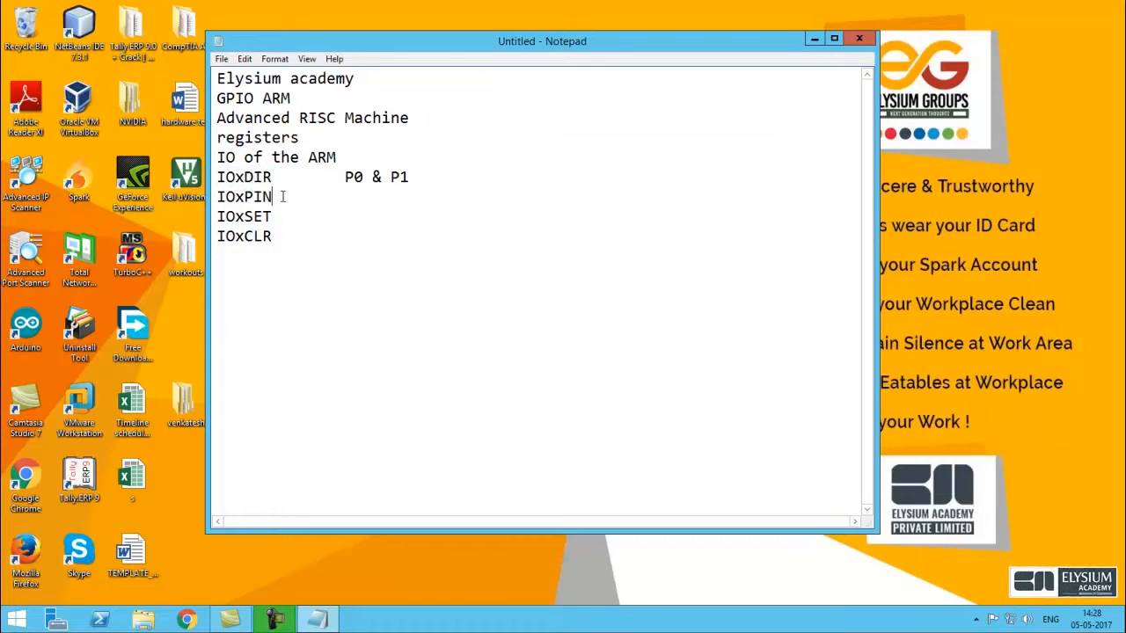
{"action": "double_click", "coordinate": [245, 197]}
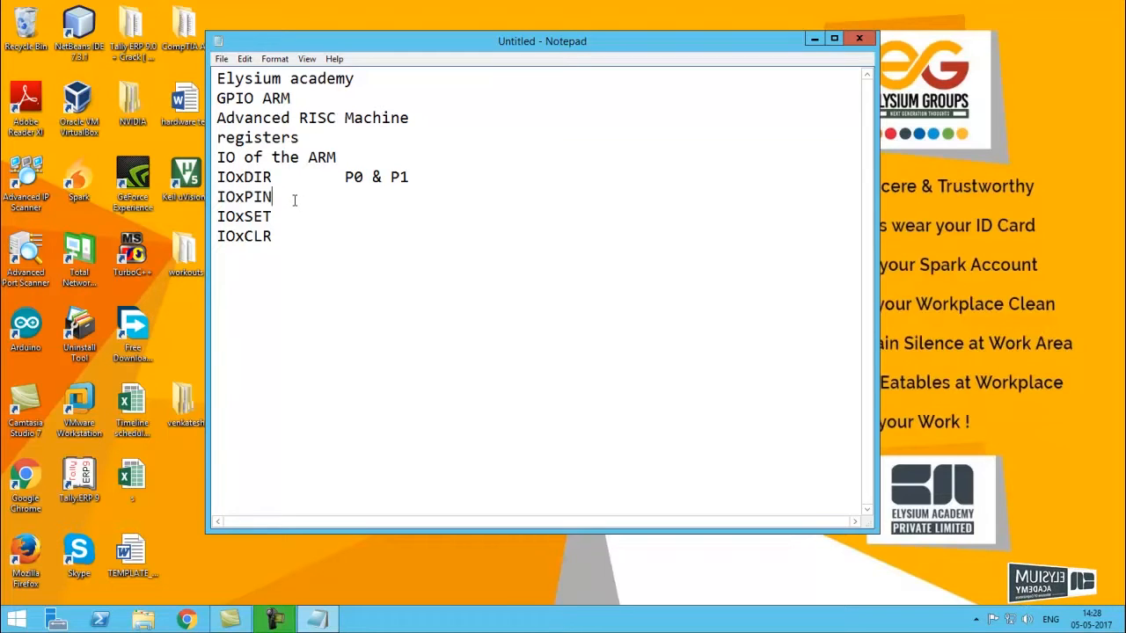
{"action": "type", "text": "-pin"}
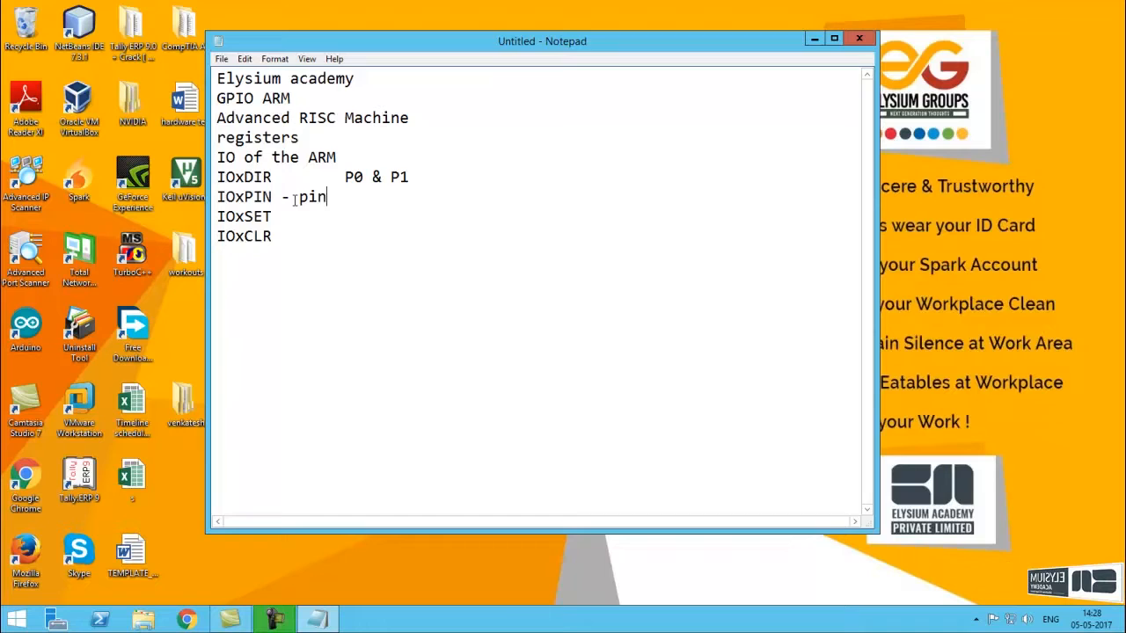
{"action": "type", "text": "select"}
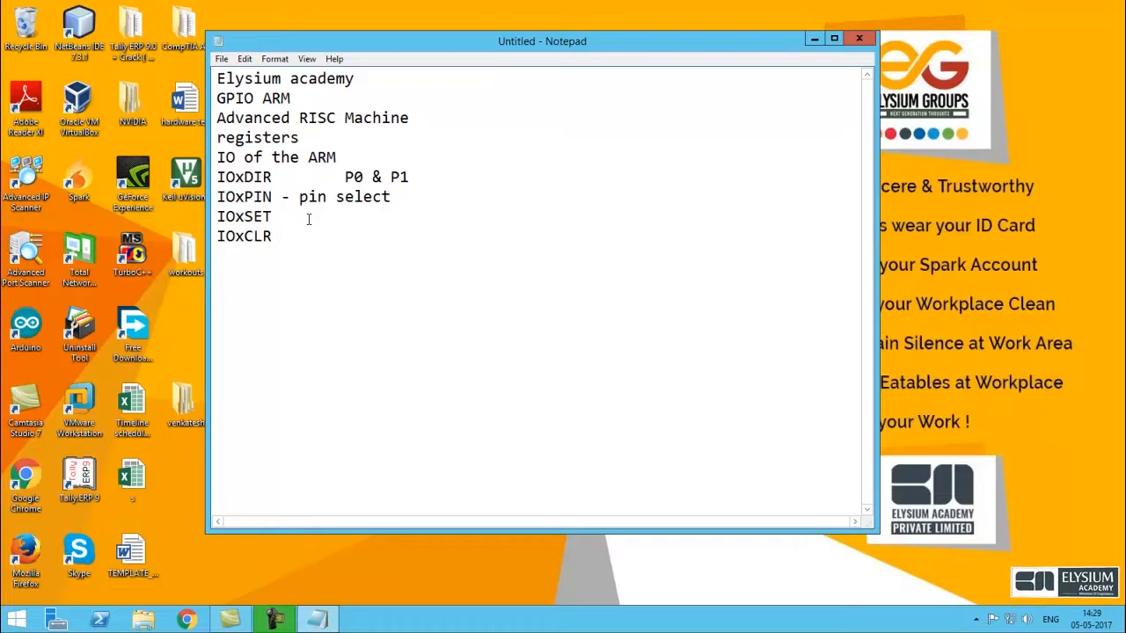
Append '- put the 1' after IOxSET and '- put the 0' after IOxCLR, then select the register lines.
{"action": "type", "text": "- puth"}
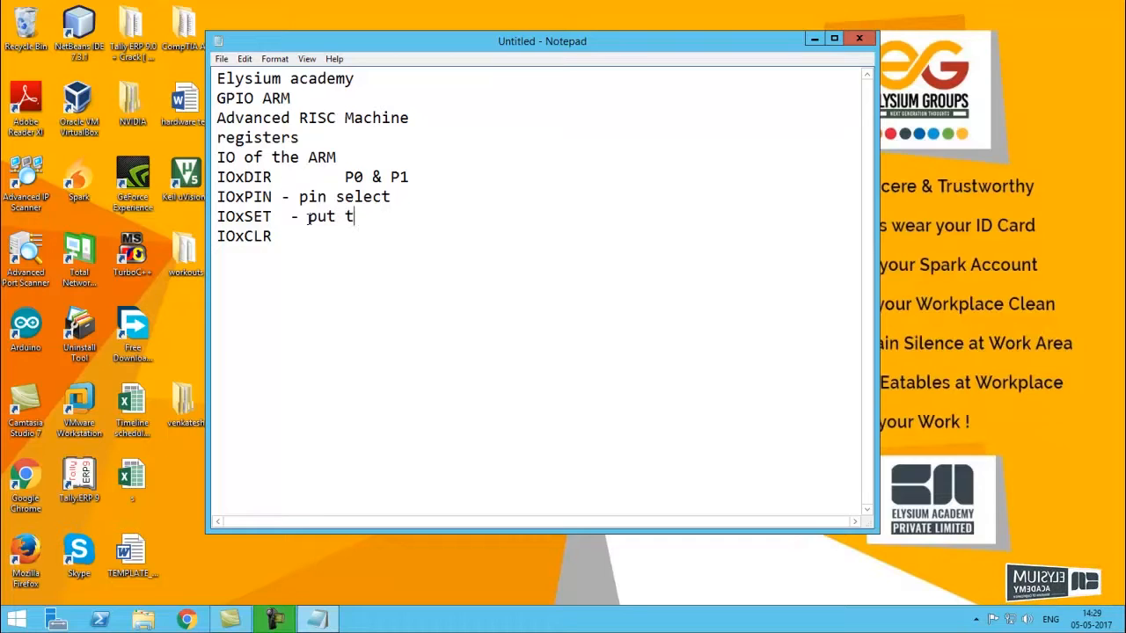
{"action": "type", "text": "he 1"}
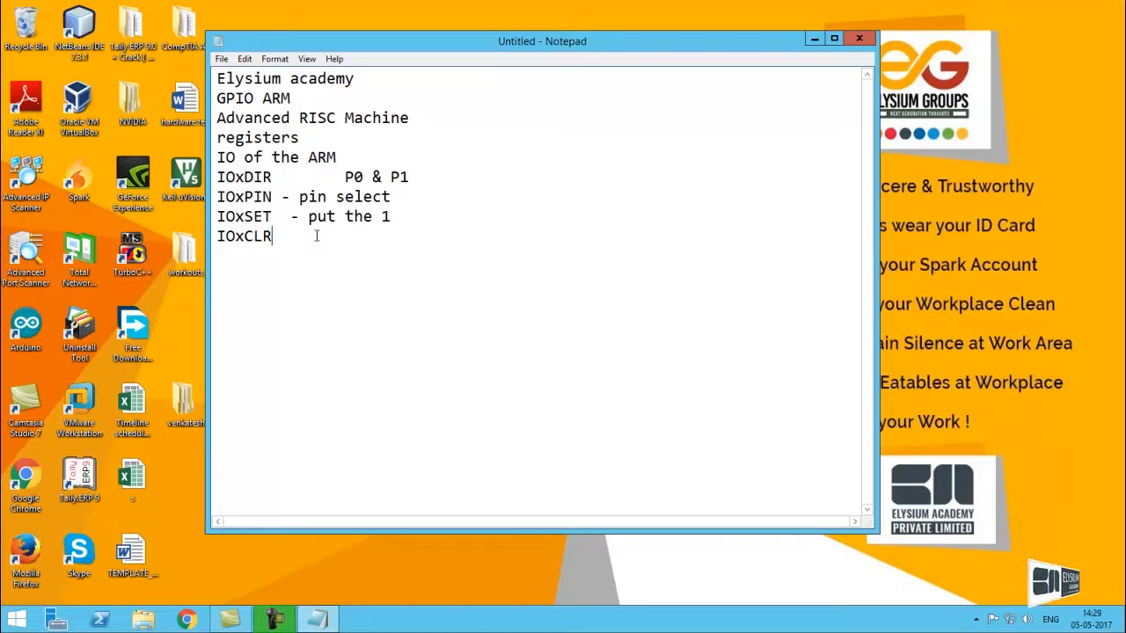
{"action": "type", "text": "- puth the"}
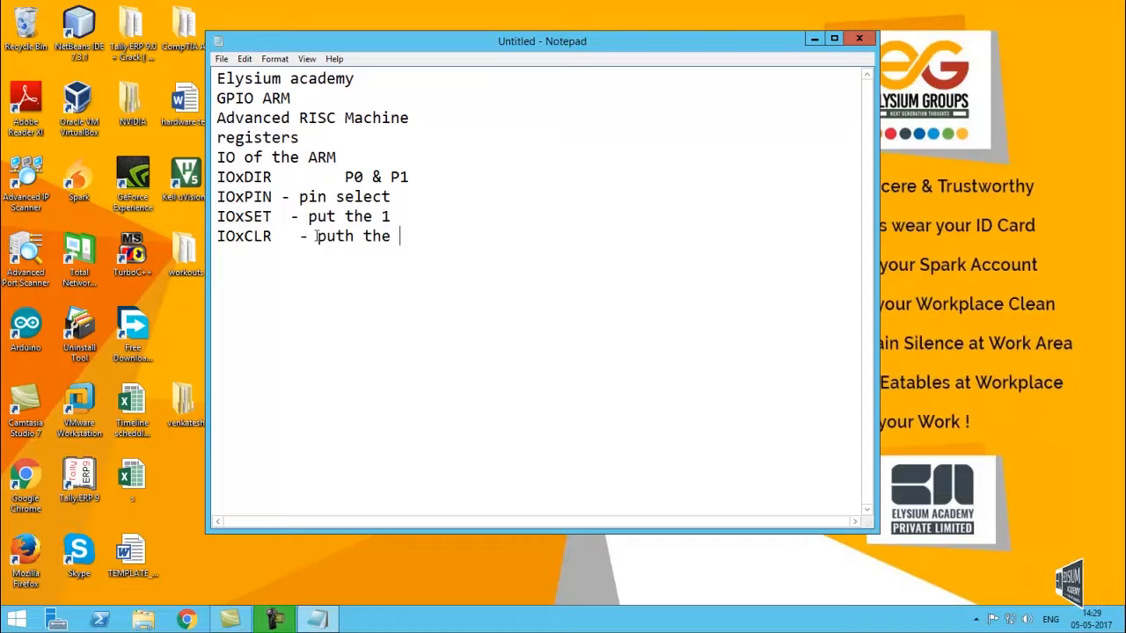
{"action": "type", "text": "0"}
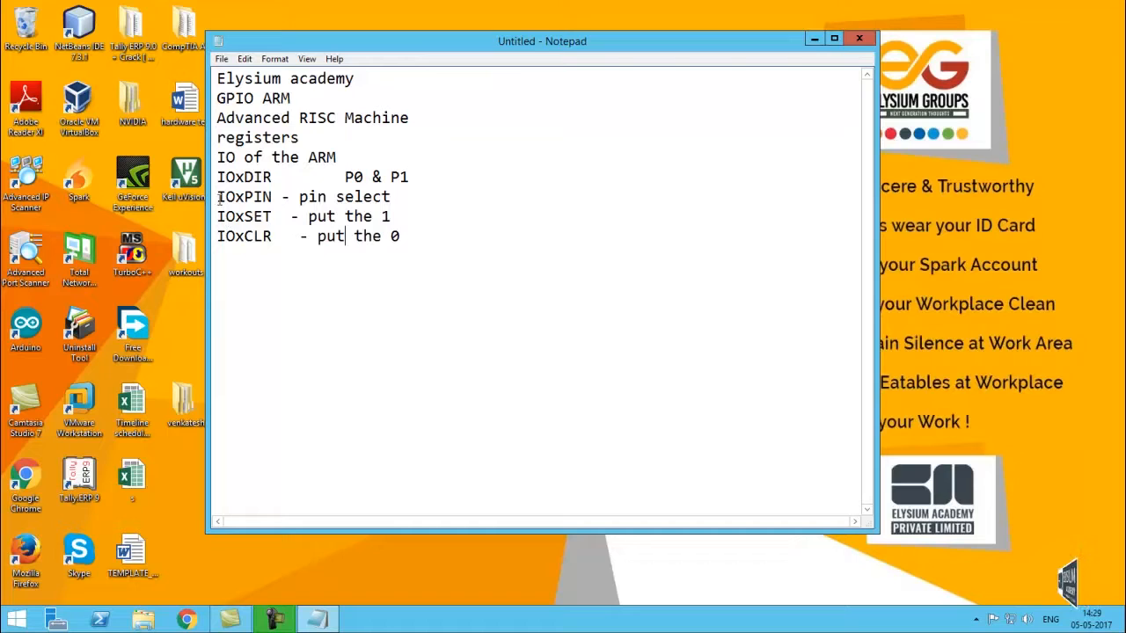
{"action": "left_click_drag", "start_coordinate": [216, 176], "coordinate": [379, 236]}
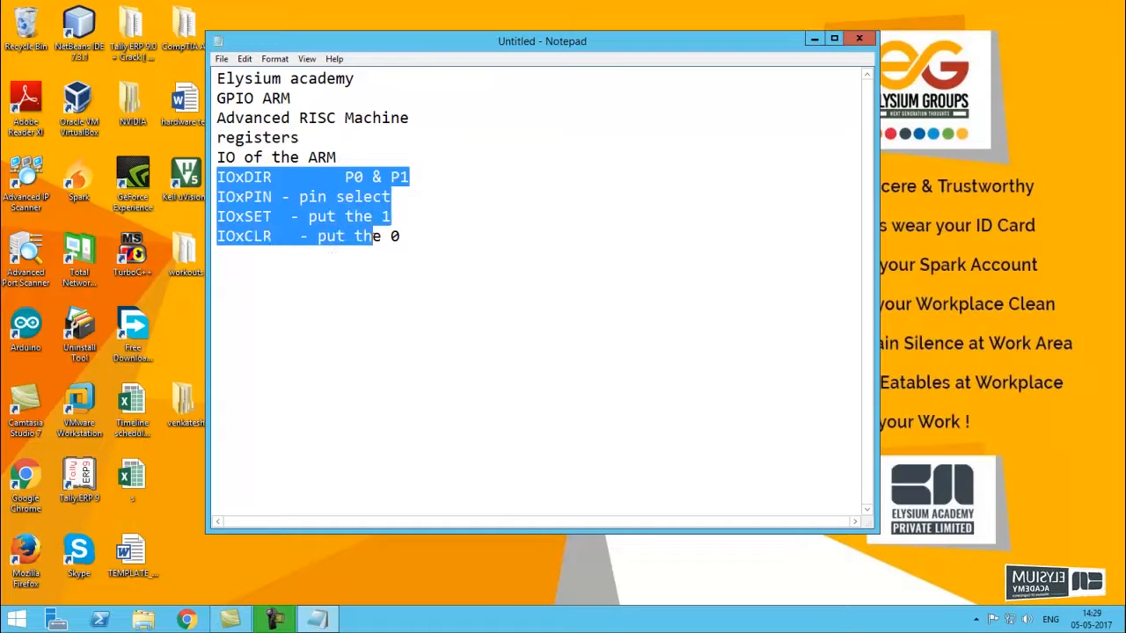